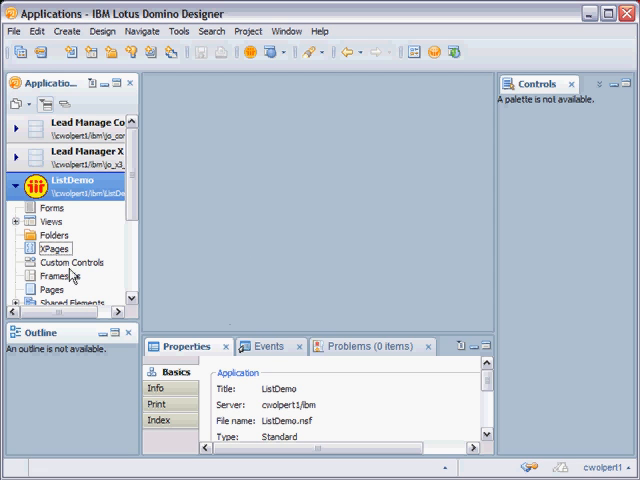
Create a new XPage named List in the ListDemo application
{"action": "right_click", "coordinate": [48, 254]}
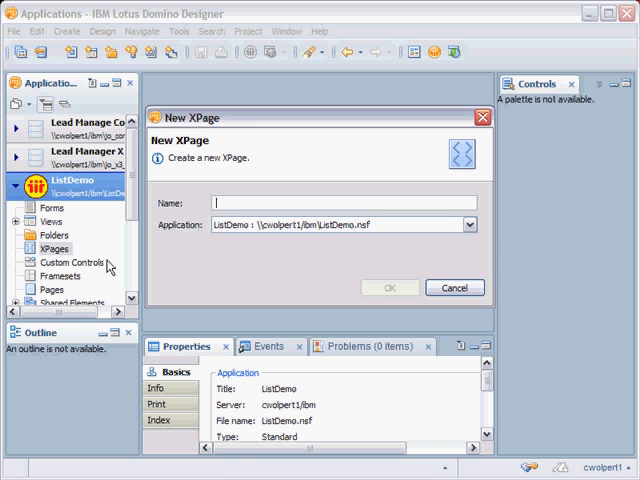
{"action": "type", "text": ":List"}
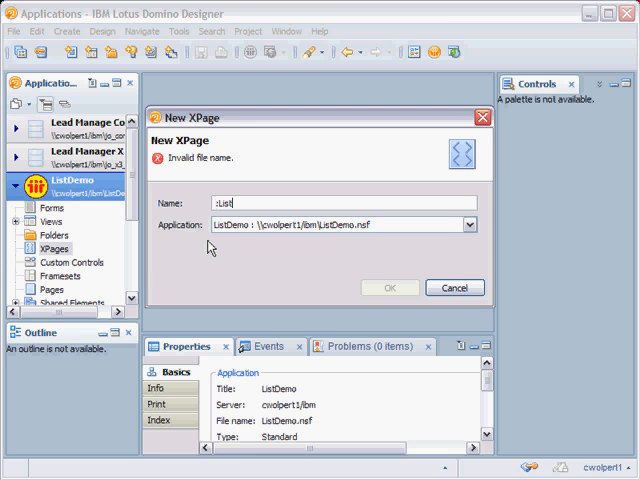
{"action": "type", "text": "List"}
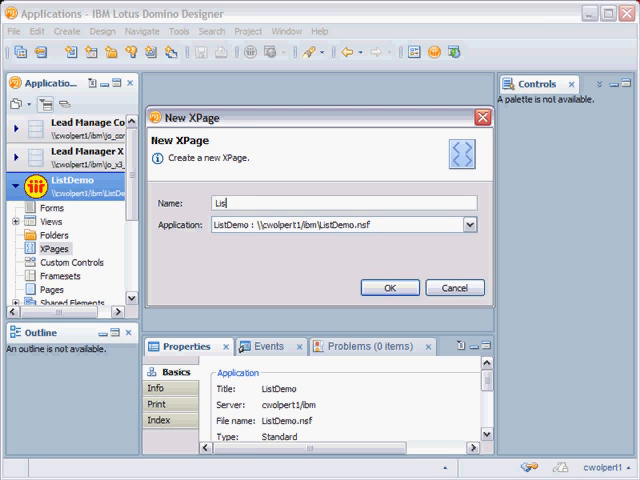
{"action": "left_click", "coordinate": [389, 288]}
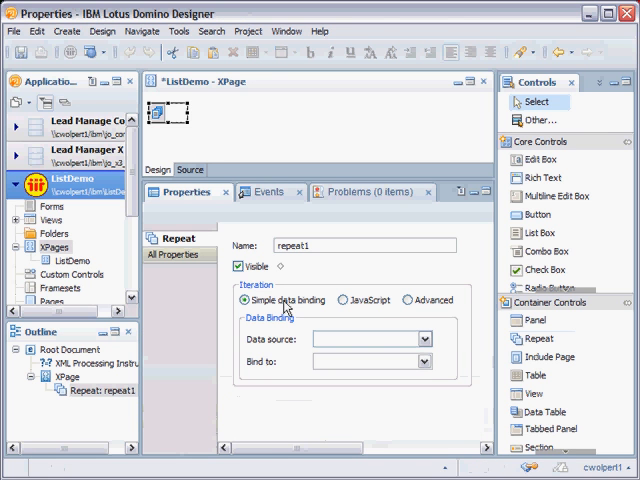
Bind the repeat to a Domino View data source: CompanyByName from another application
{"action": "left_click", "coordinate": [422, 338]}
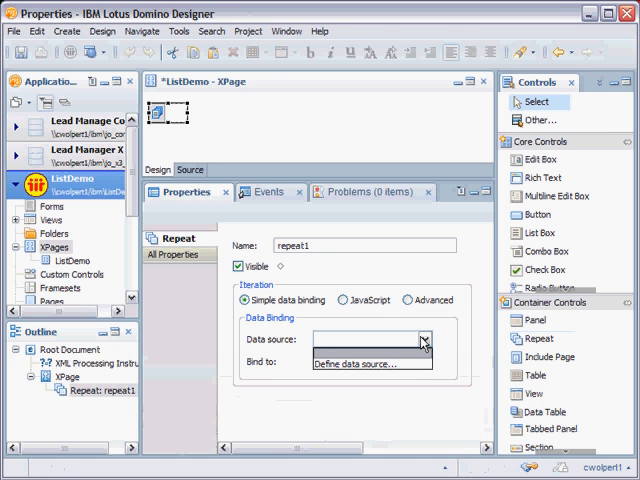
{"action": "left_click", "coordinate": [370, 362]}
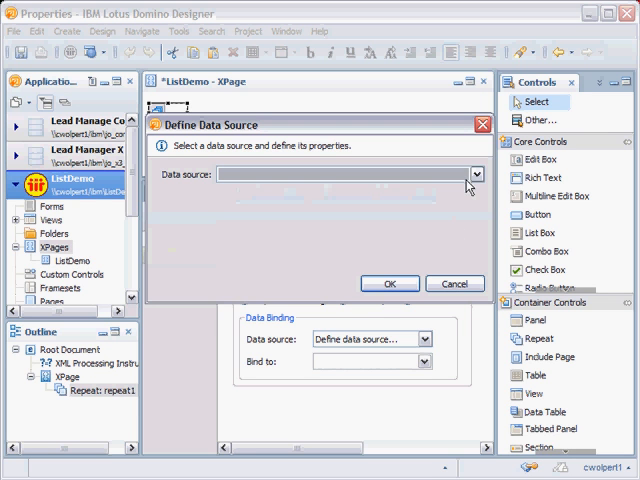
{"action": "left_click", "coordinate": [476, 174]}
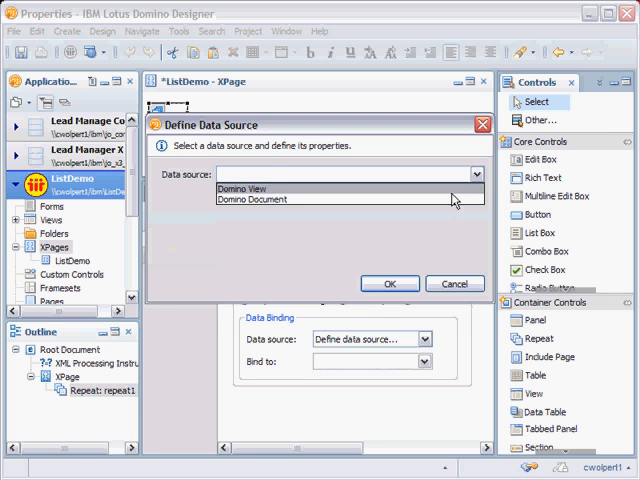
{"action": "left_click", "coordinate": [243, 188]}
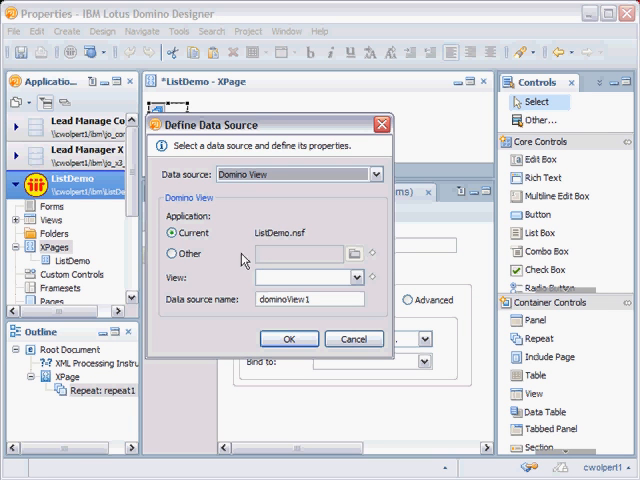
{"action": "left_click", "coordinate": [173, 253]}
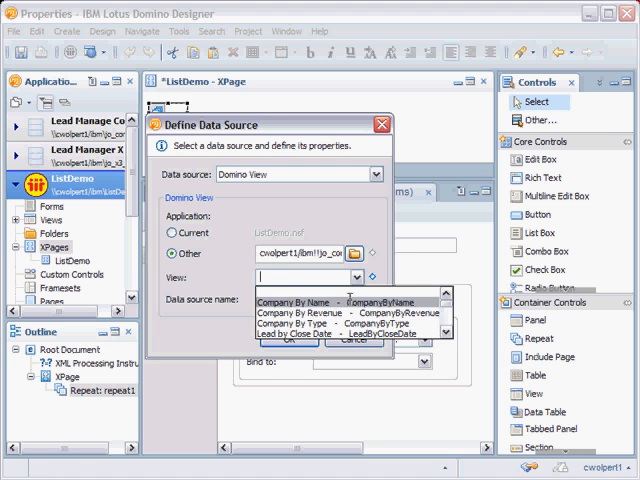
{"action": "left_click", "coordinate": [300, 301]}
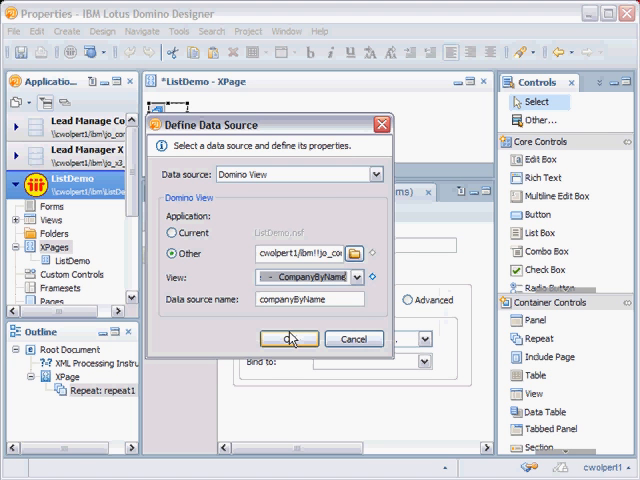
{"action": "left_click", "coordinate": [289, 339]}
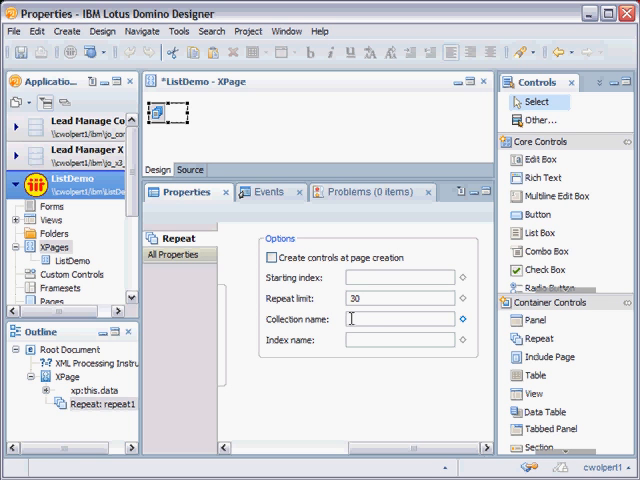
Enter dataRow as the repeat's collection name
{"action": "type", "text": "data"}
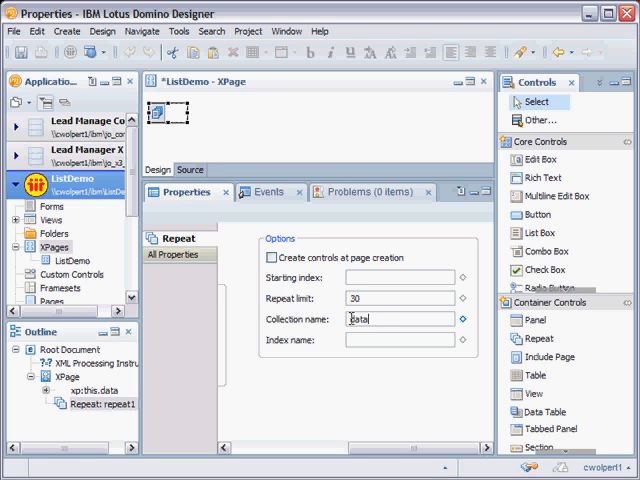
{"action": "type", "text": "dataRow"}
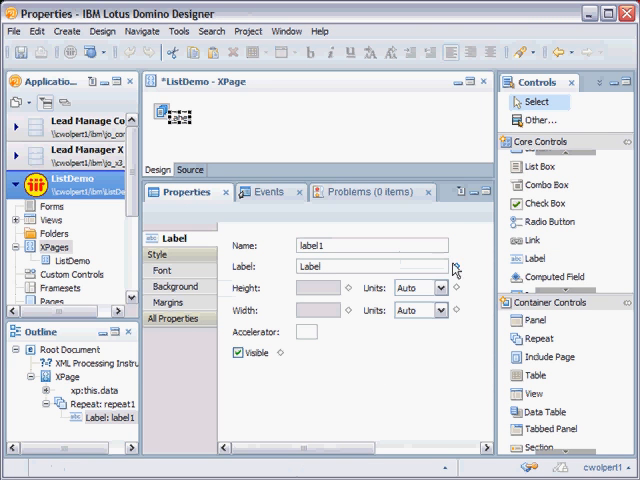
Compute the label's value with the script dataRow.getColumnValues()[0]
{"action": "left_click", "coordinate": [456, 266]}
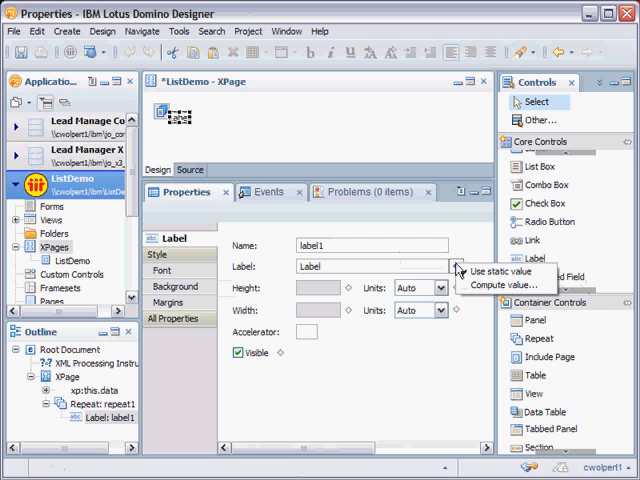
{"action": "left_click", "coordinate": [503, 285]}
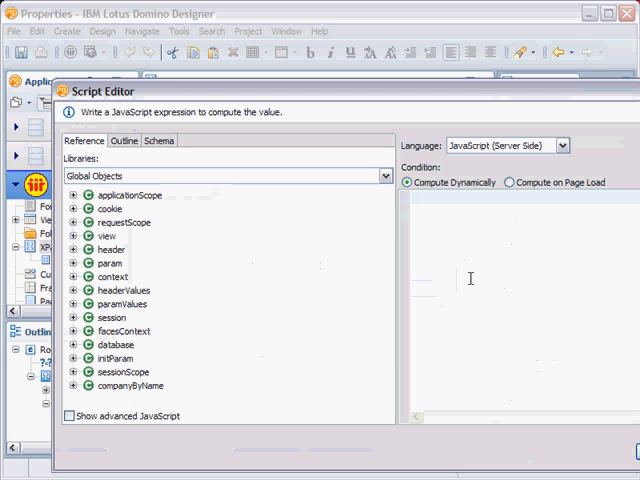
{"action": "type", "text": "dataR"}
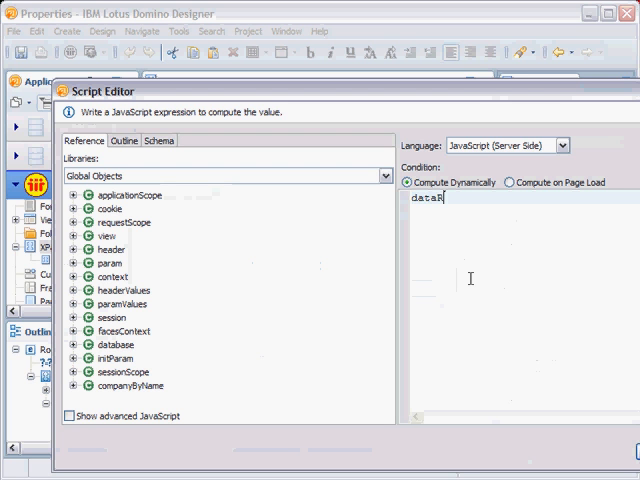
{"action": "type", "text": "ow"}
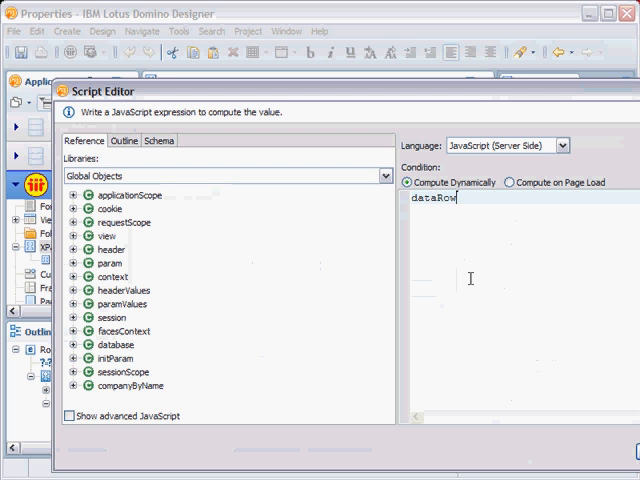
{"action": "type", "text": ".get"}
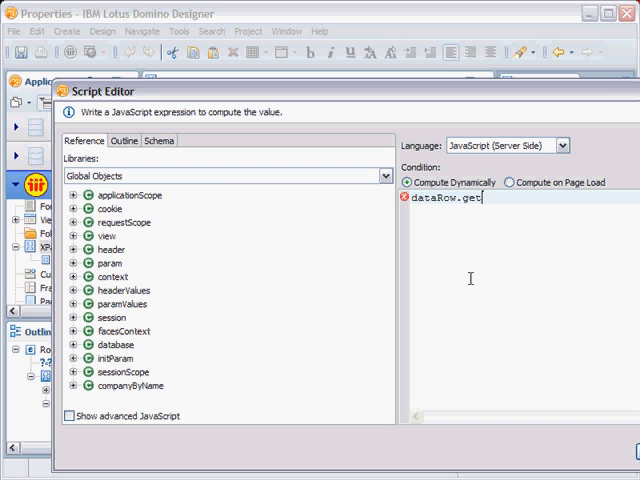
{"action": "type", "text": "ColumnValues("}
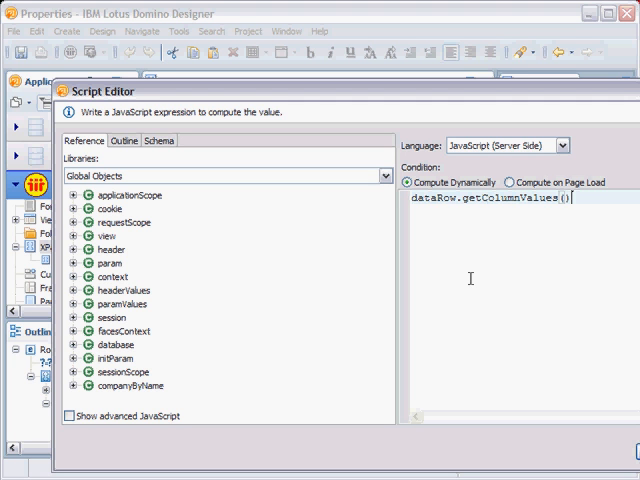
{"action": "type", "text": "[0]}]]></xp:this."}
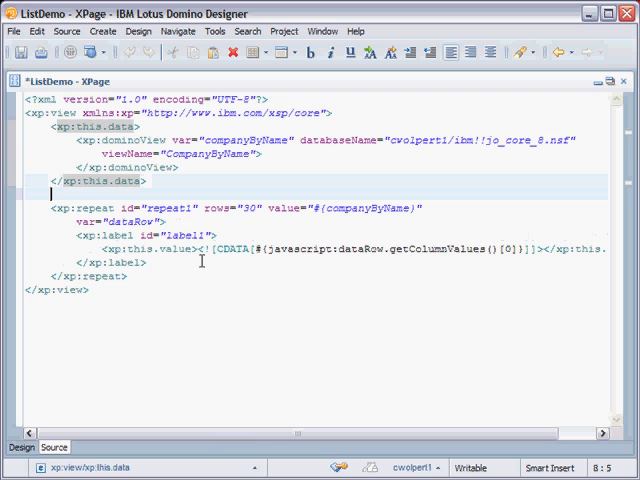
Add <ul> around the repeat and <li></li> around the label in the source
{"action": "type", "text": "<ul>"}
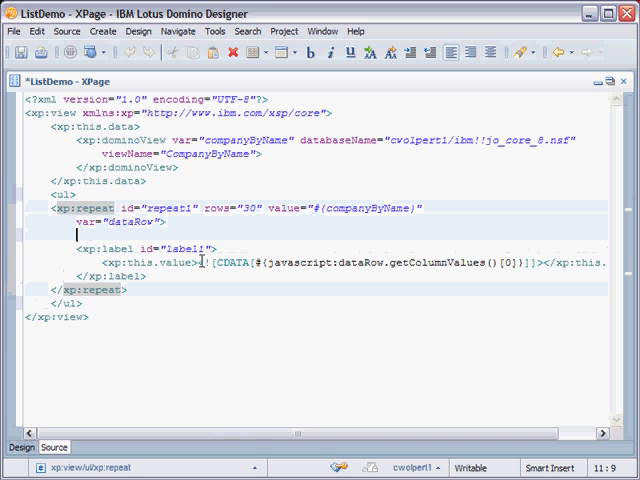
{"action": "type", "text": "<li>"}
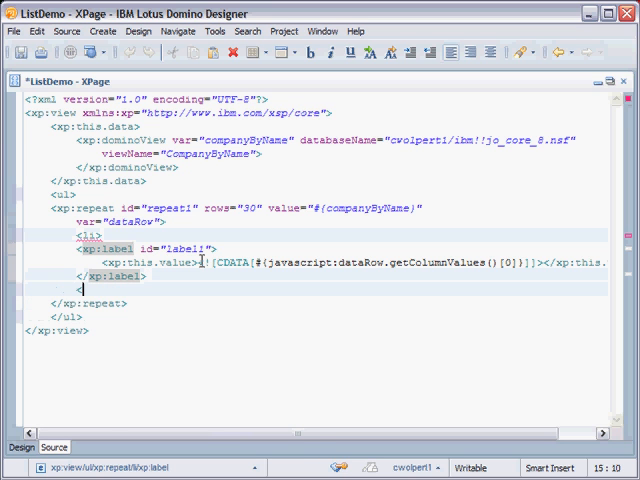
{"action": "type", "text": "</li><"}
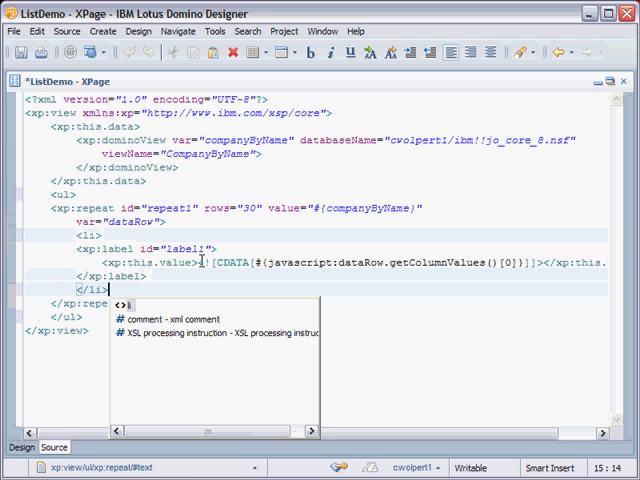
{"action": "key", "text": "Escape"}
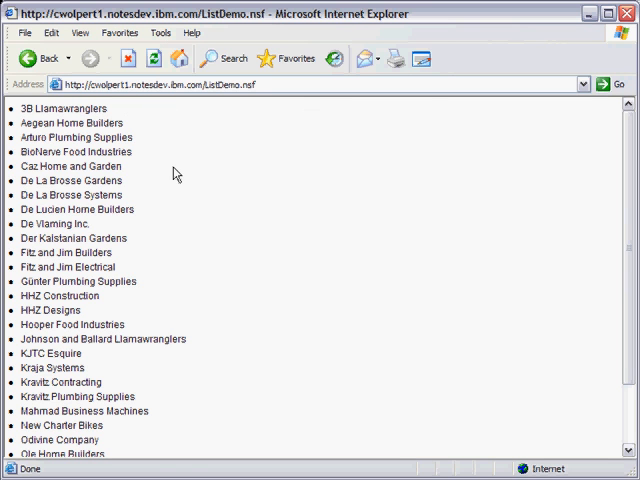
Open View Source on the previewed bulleted company list page
{"action": "right_click", "coordinate": [175, 175]}
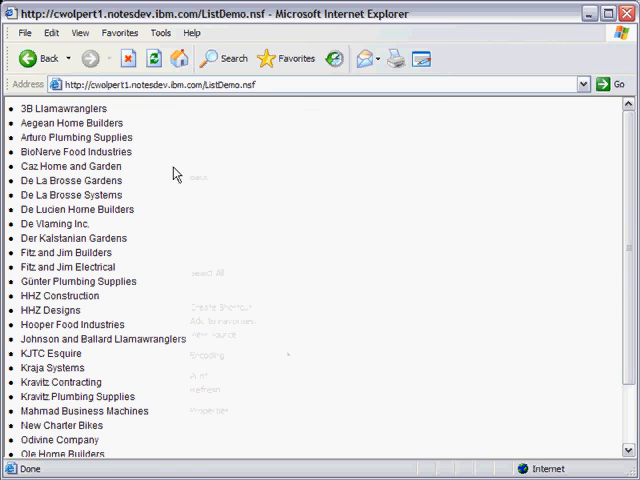
{"action": "right_click", "coordinate": [175, 173]}
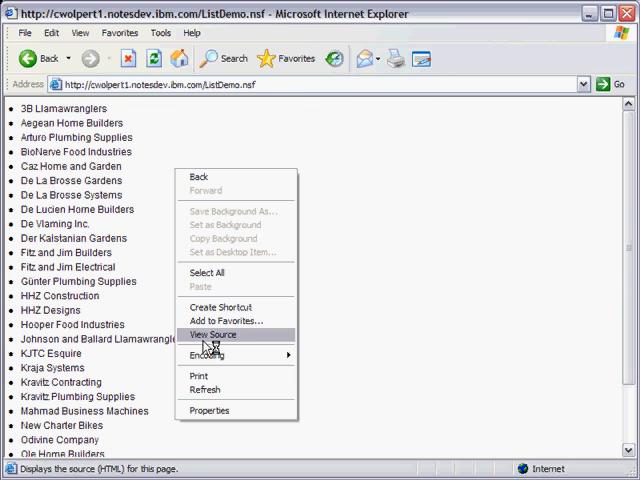
{"action": "left_click", "coordinate": [209, 338]}
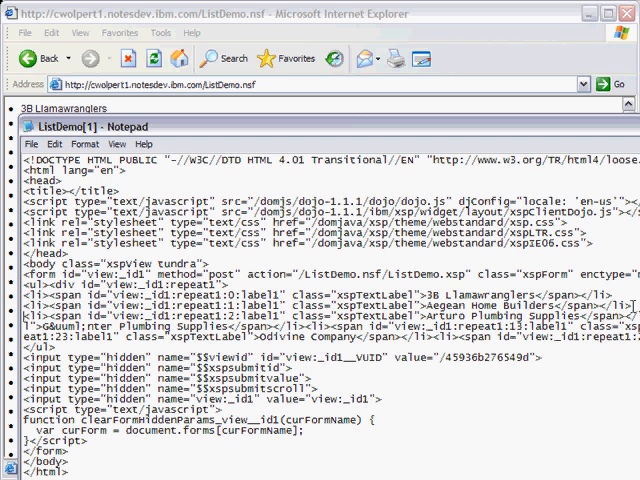
{"action": "mouse_move", "coordinate": [20, 315]}
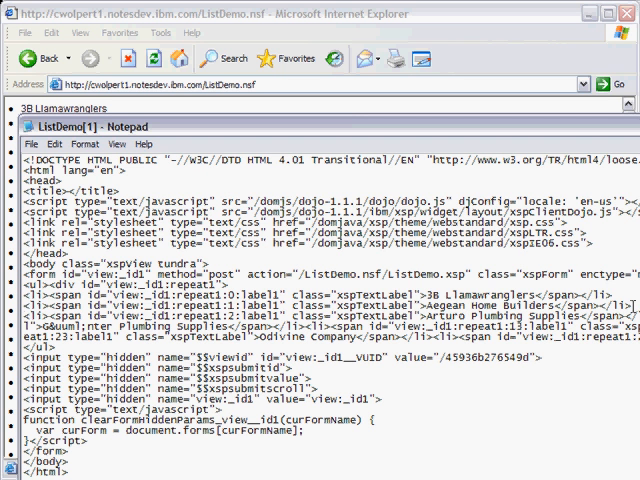